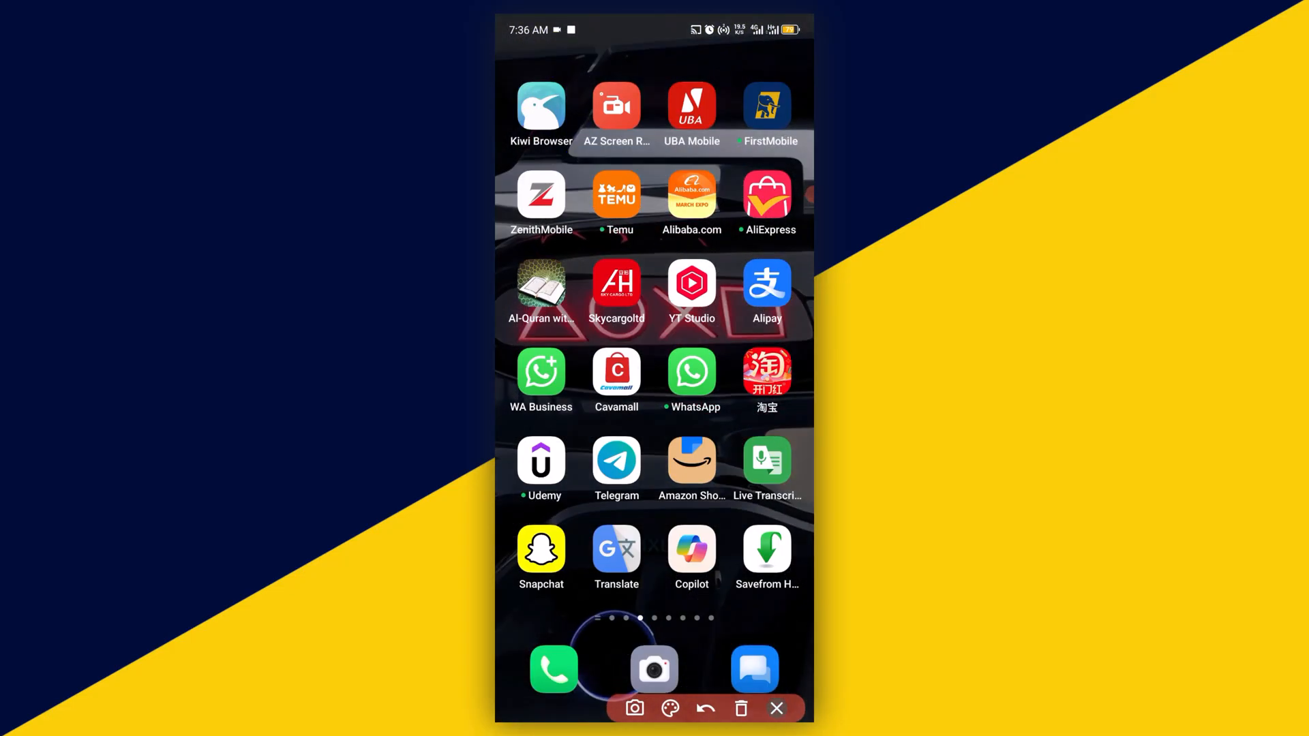
Step: Swipe to the next home screen page and open the Social folder
{"action": "left_click", "coordinate": [775, 708]}
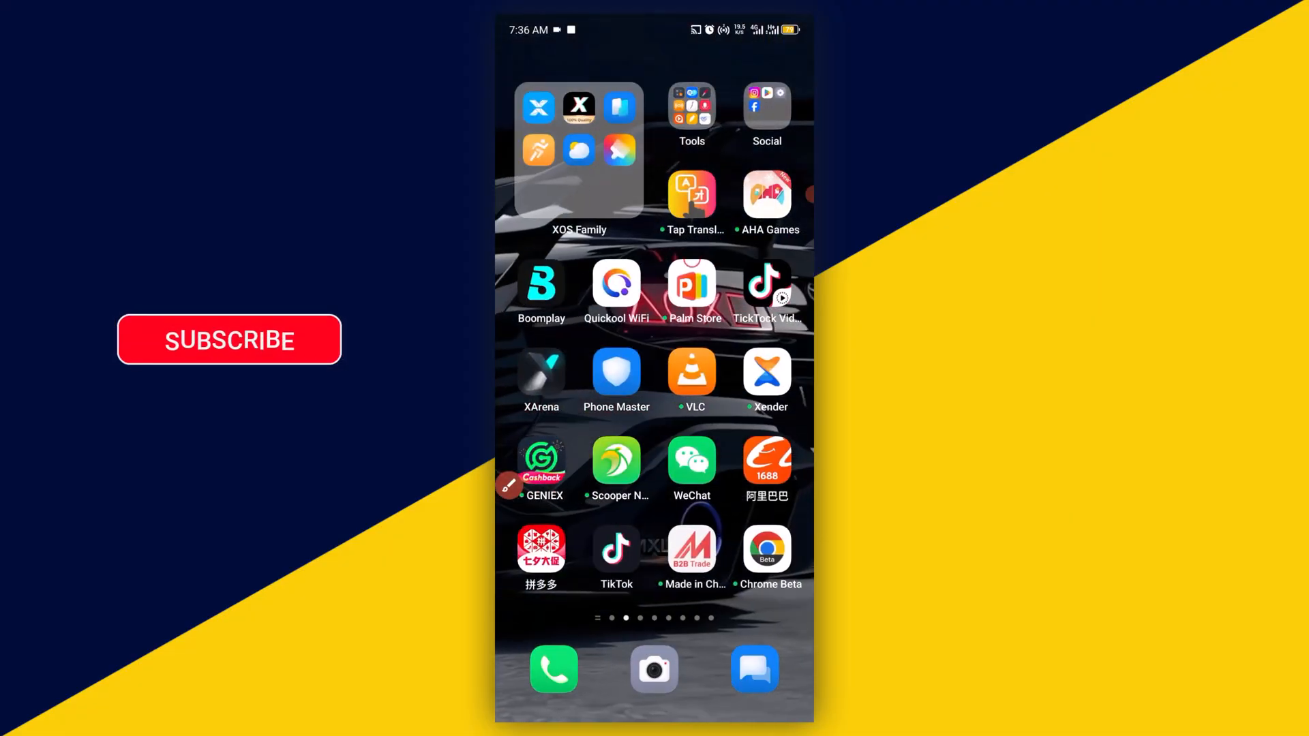
{"action": "left_click", "coordinate": [765, 105]}
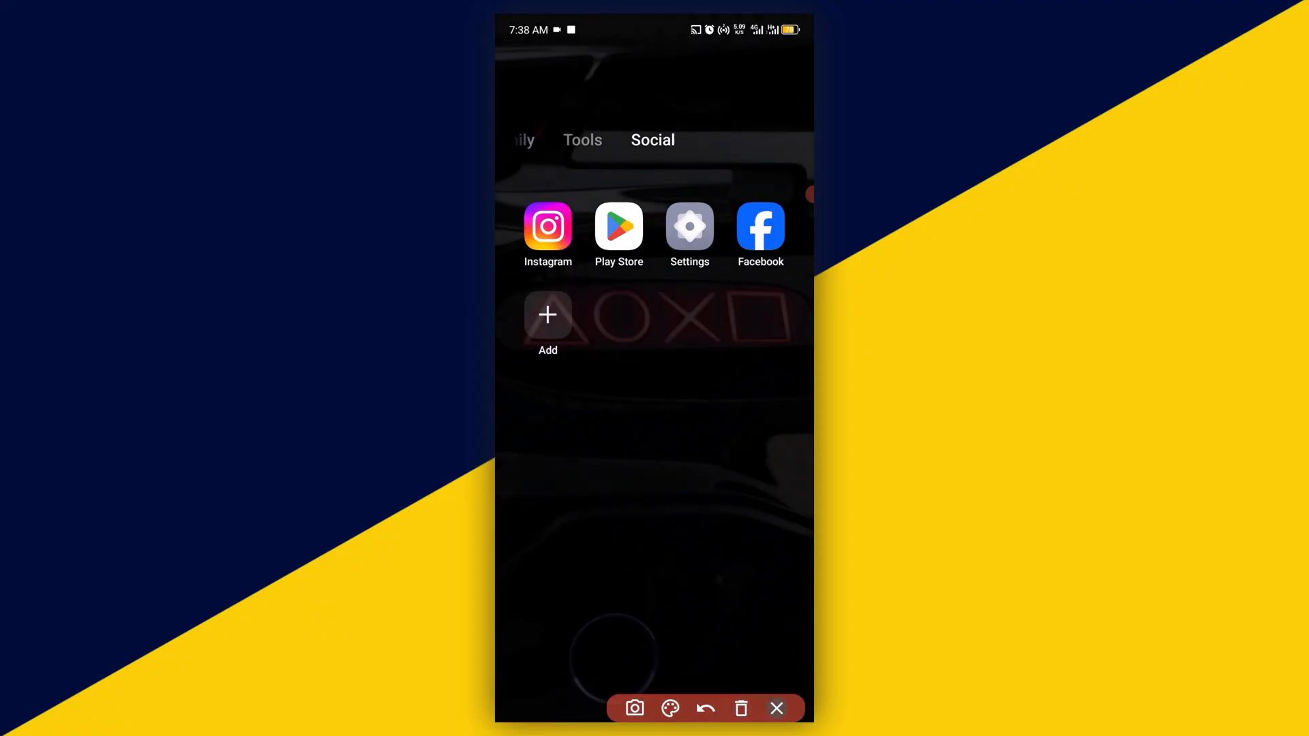
Step: Launch Play Store and go to Manage apps & device from the account menu
{"action": "left_click", "coordinate": [619, 228]}
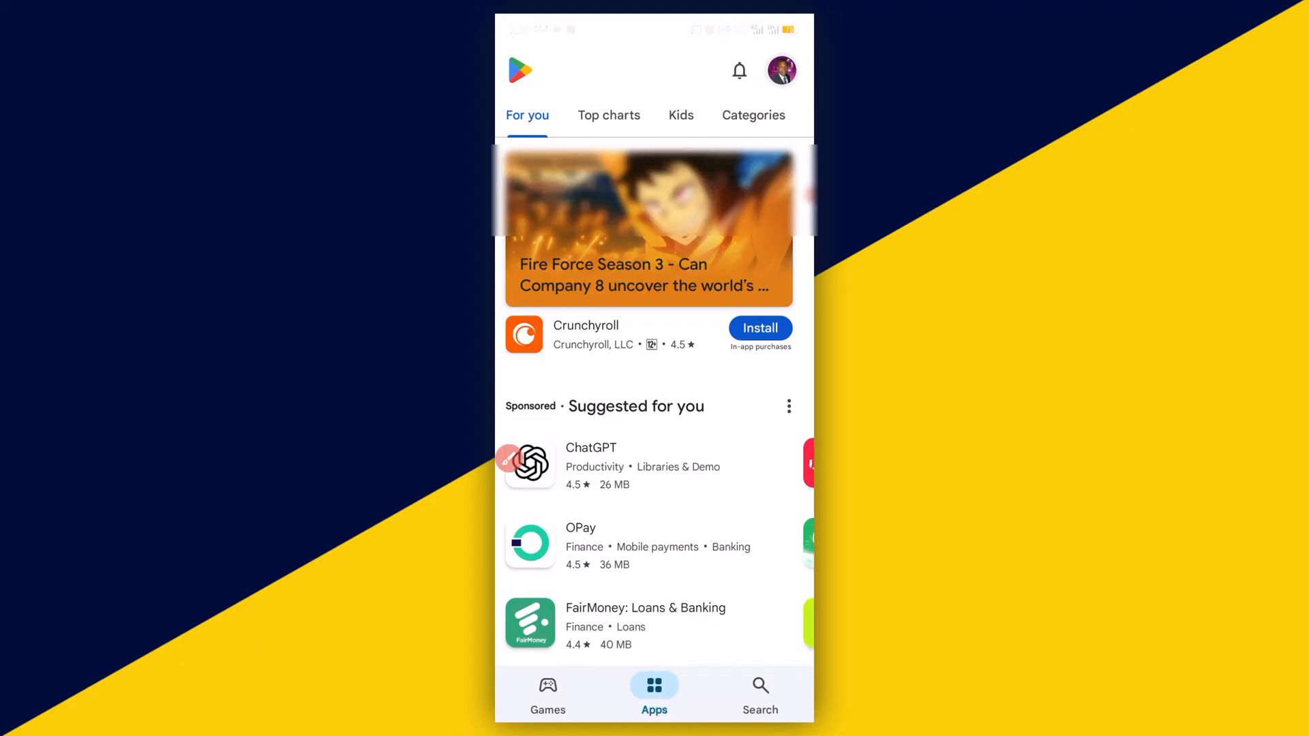
{"action": "left_click", "coordinate": [780, 70]}
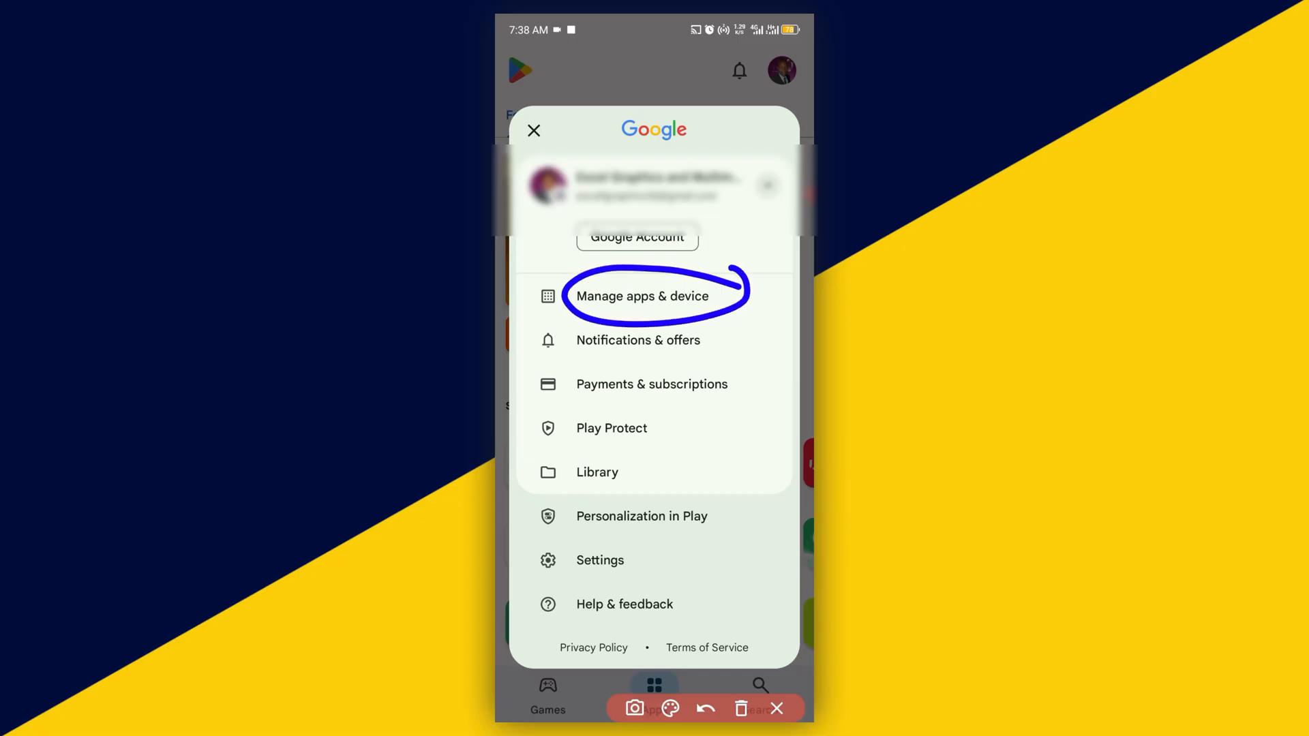
{"action": "left_click", "coordinate": [643, 296]}
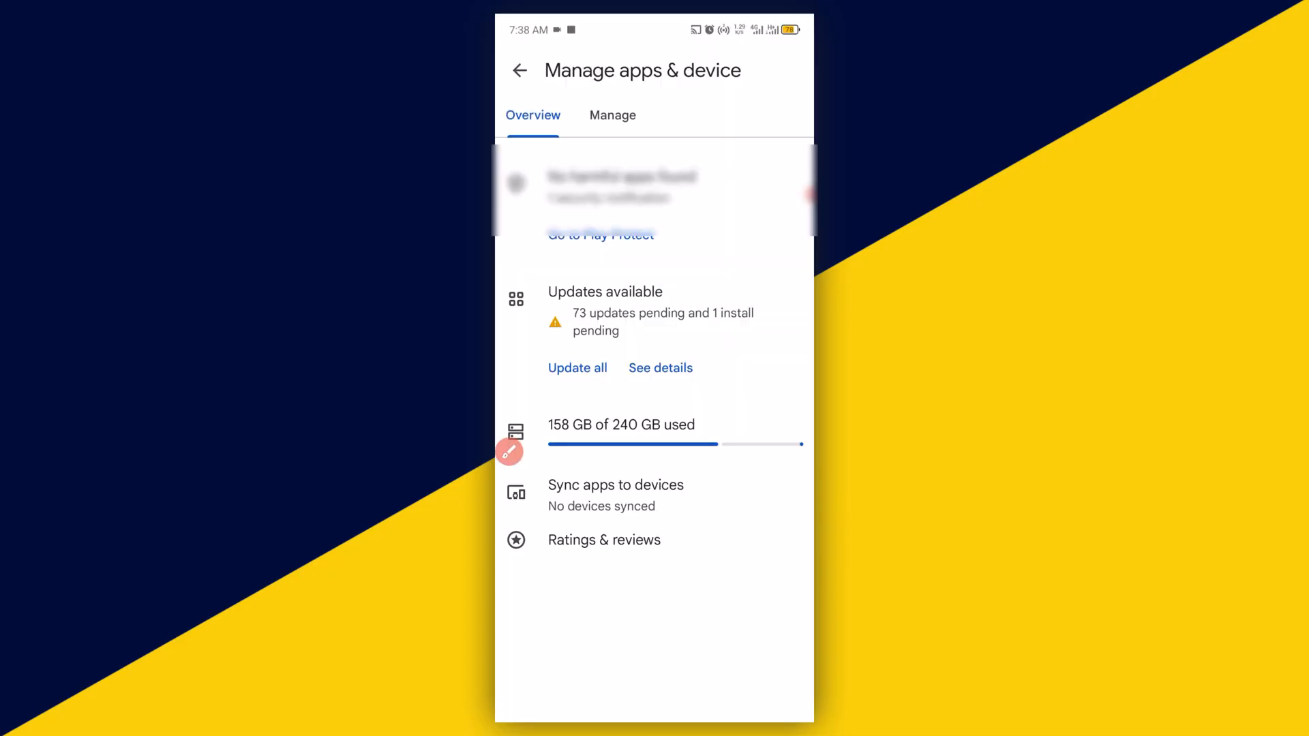
Step: Show the Pending downloads list via See details and scroll to Kiwi Browser
{"action": "left_click", "coordinate": [508, 451]}
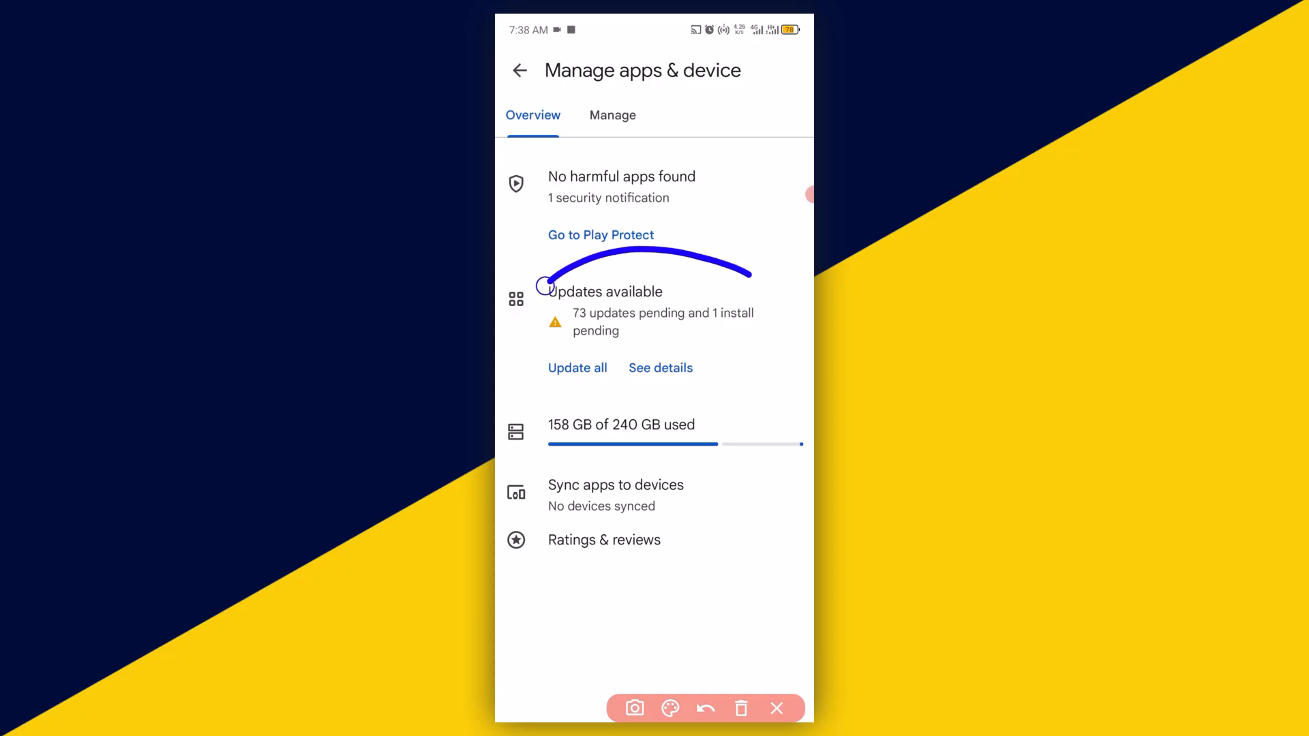
{"action": "left_click", "coordinate": [705, 708]}
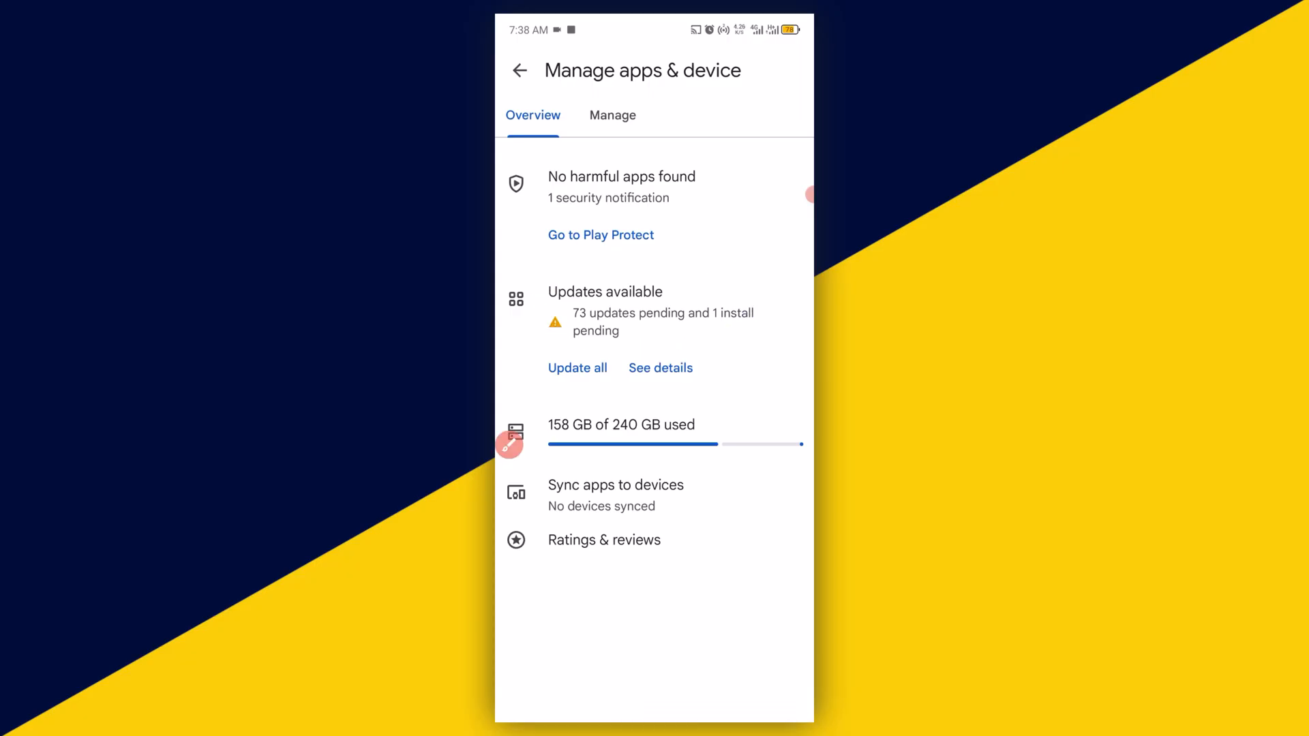
{"action": "left_click", "coordinate": [660, 367]}
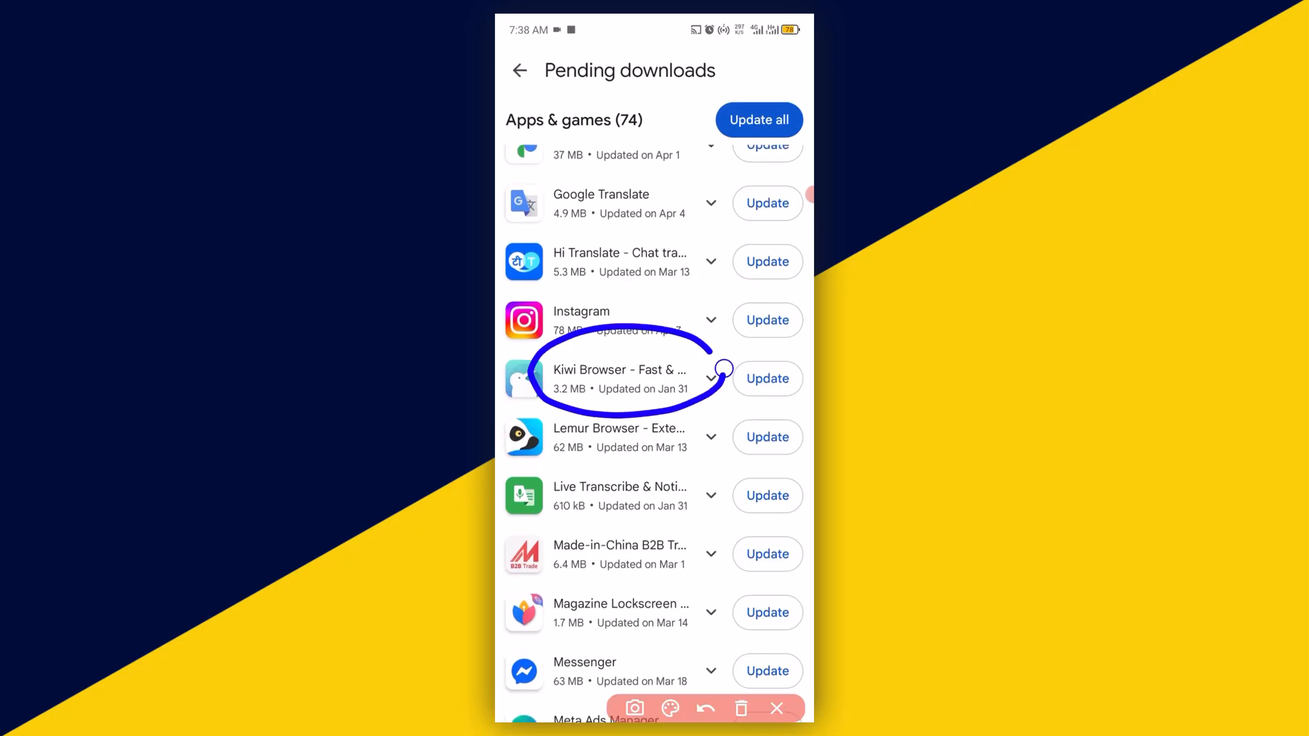
Step: Open Kiwi Browser's store page from the Pending downloads list
{"action": "left_click", "coordinate": [705, 709]}
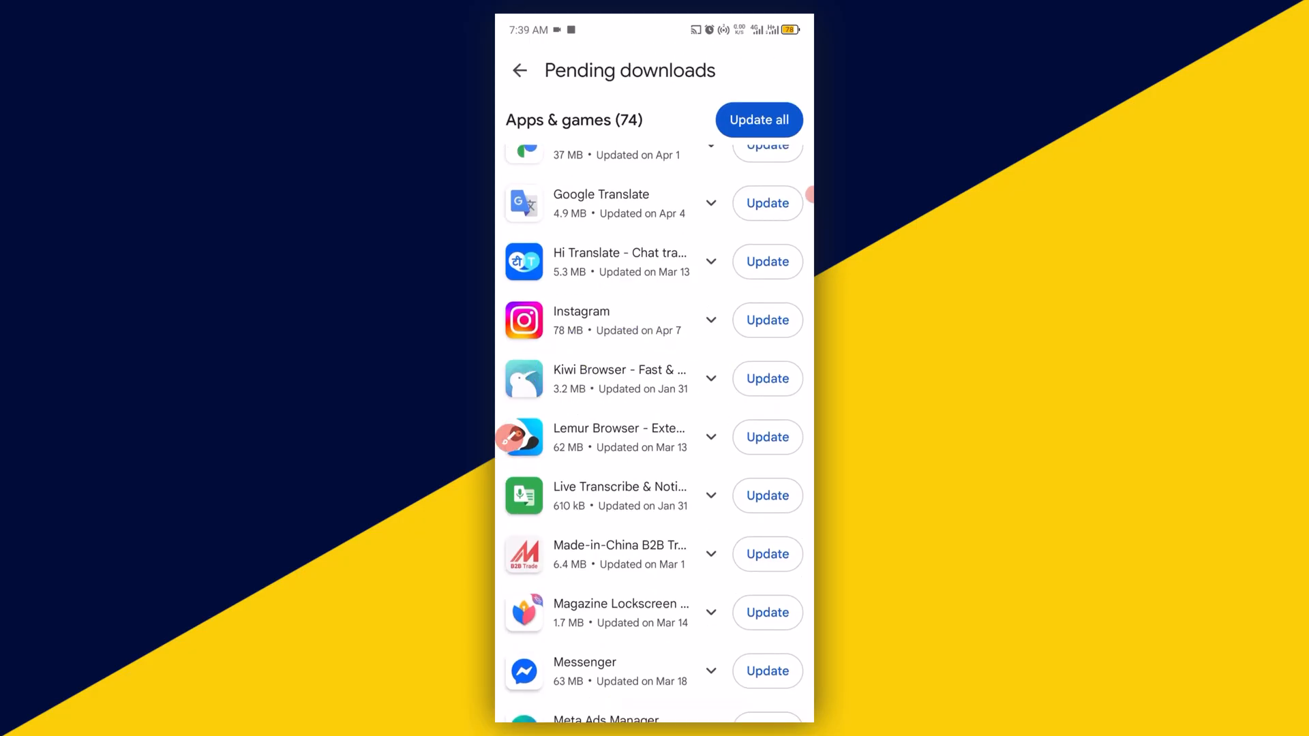
{"action": "left_click", "coordinate": [619, 378]}
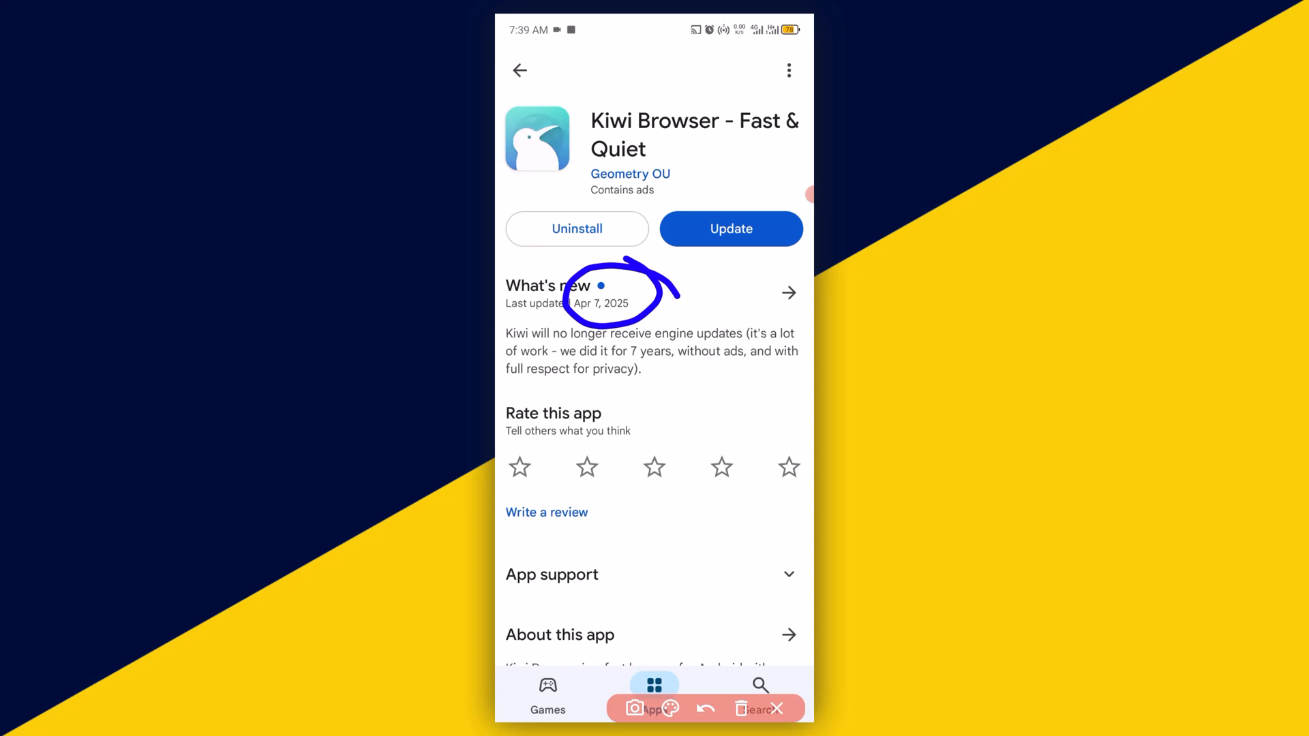
{"action": "left_click", "coordinate": [787, 292]}
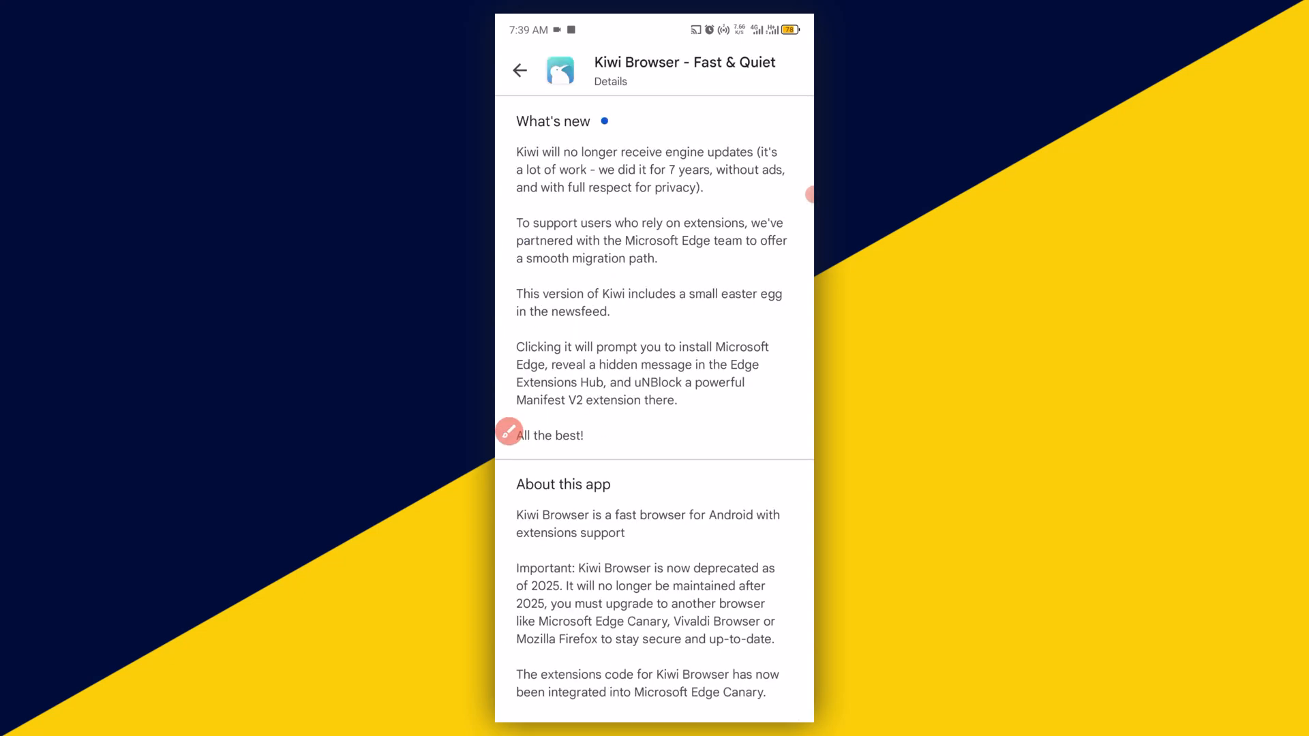
{"action": "left_click", "coordinate": [509, 433]}
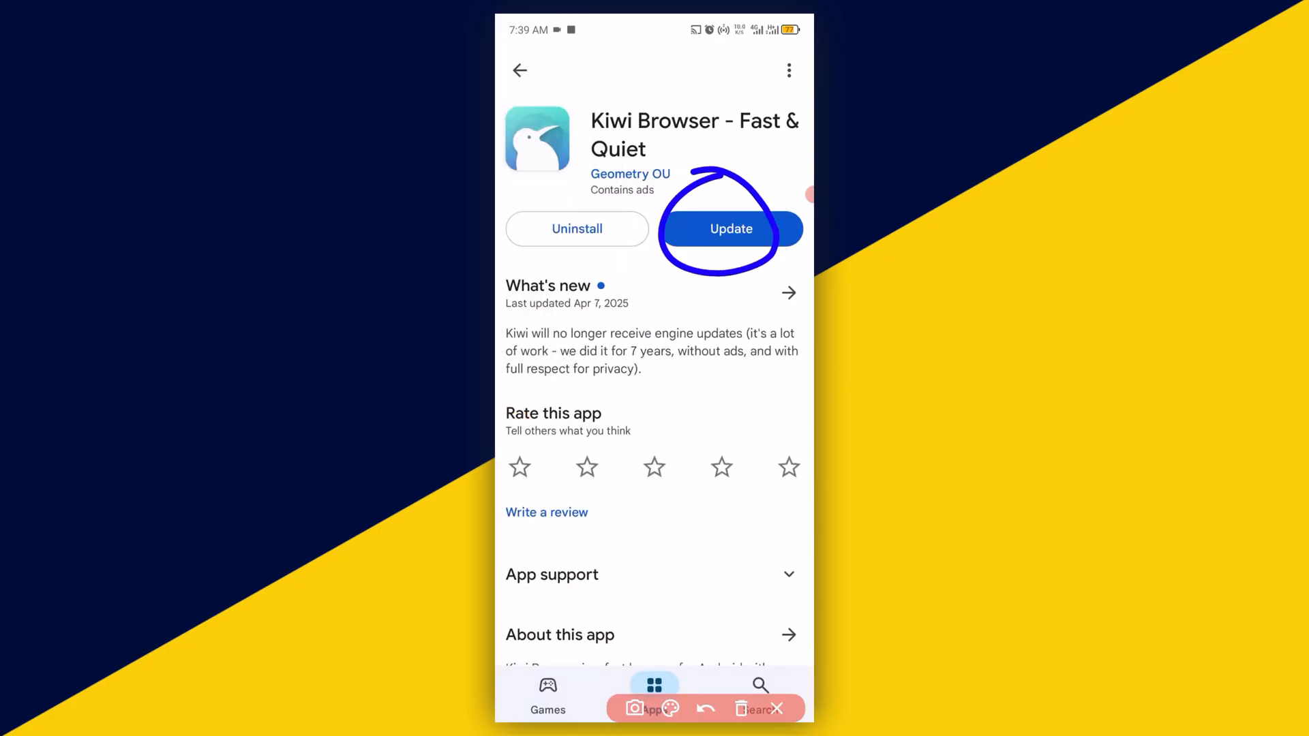
{"action": "left_click", "coordinate": [731, 229]}
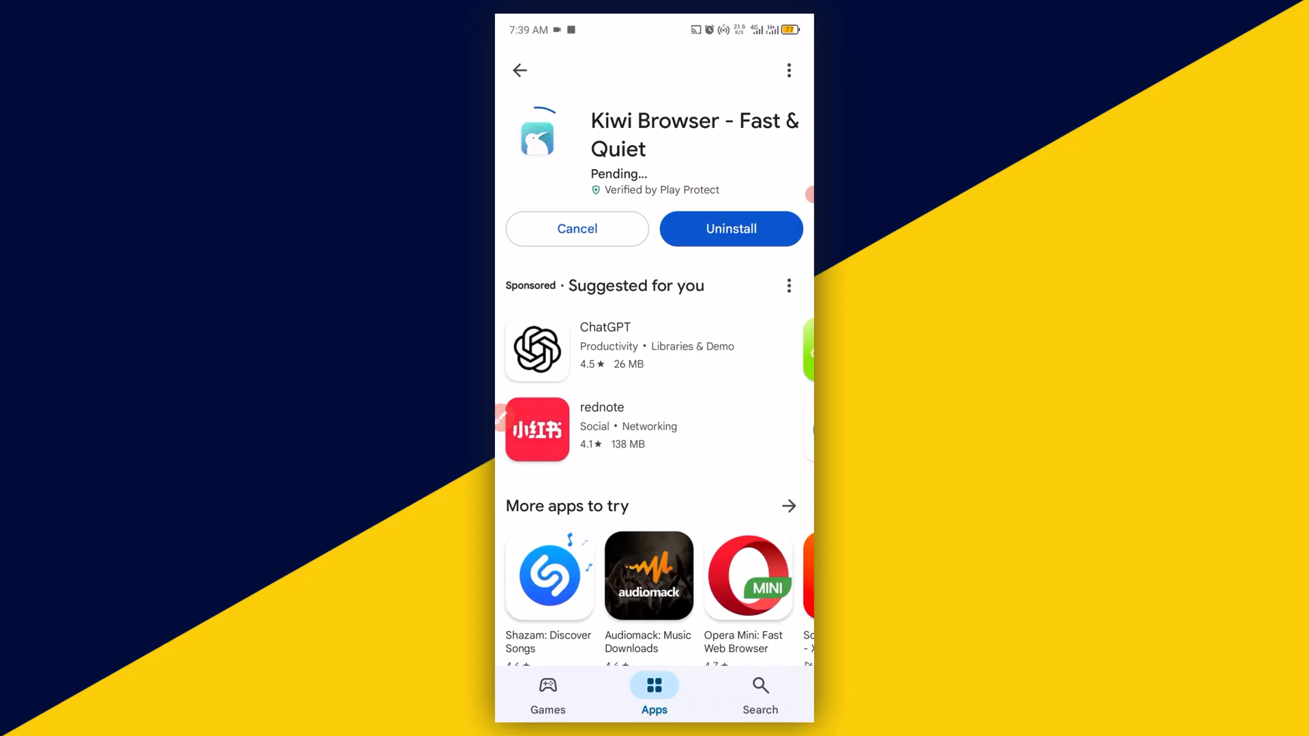
Step: Update Kiwi Browser, capturing a screenshot of progress, then open it to its tabs
{"action": "key", "text": "screenshot"}
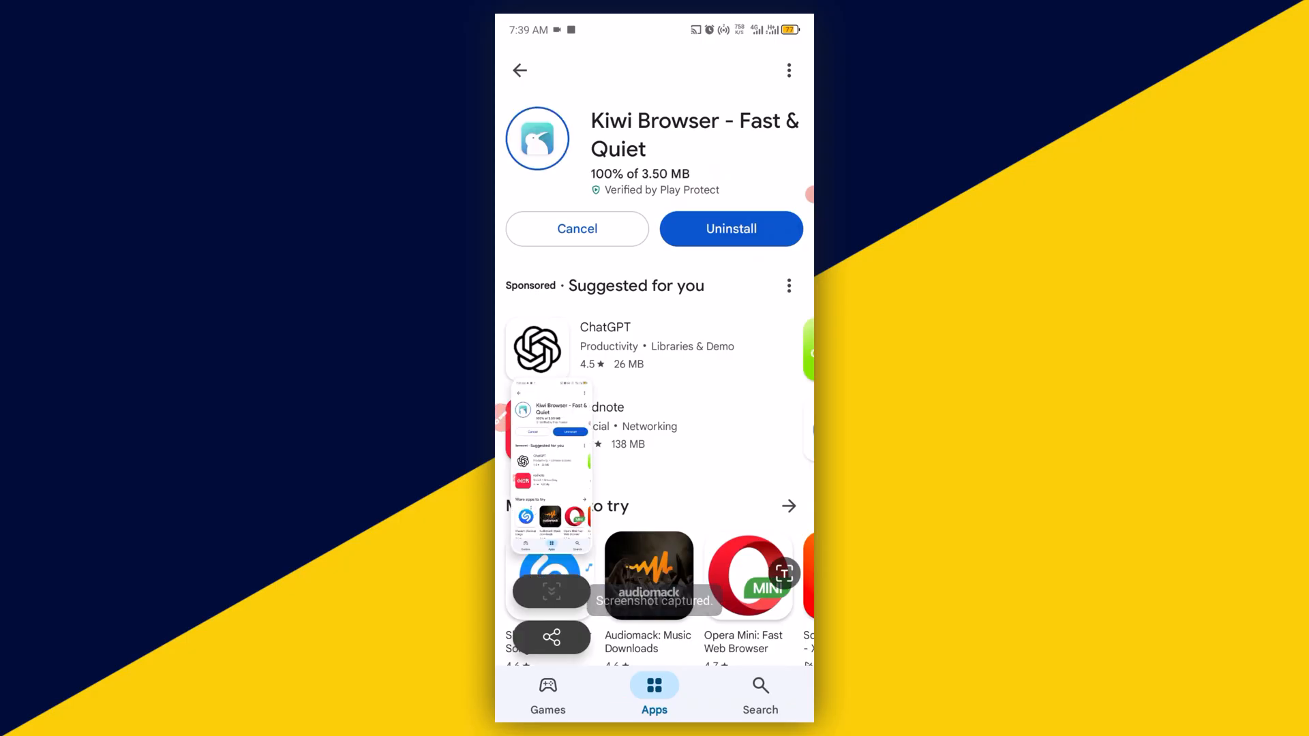
{"action": "left_click", "coordinate": [729, 229]}
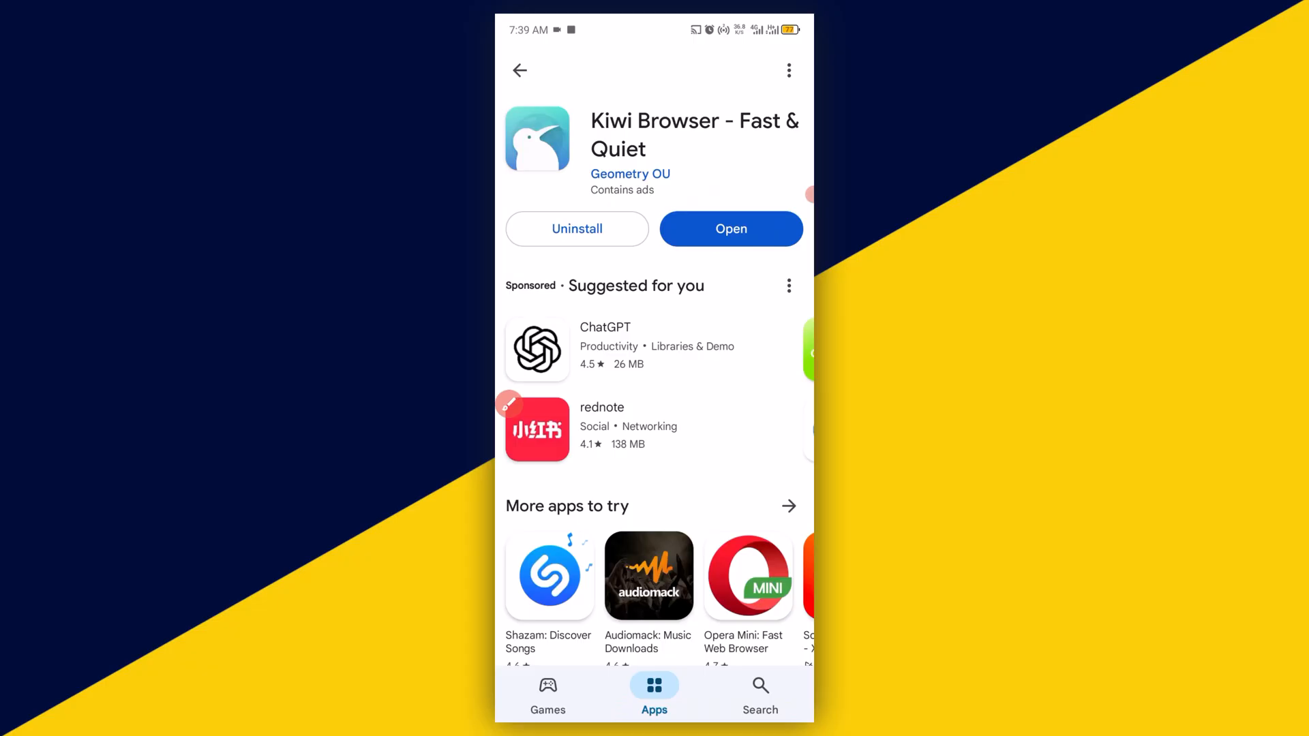
{"action": "left_click", "coordinate": [731, 229]}
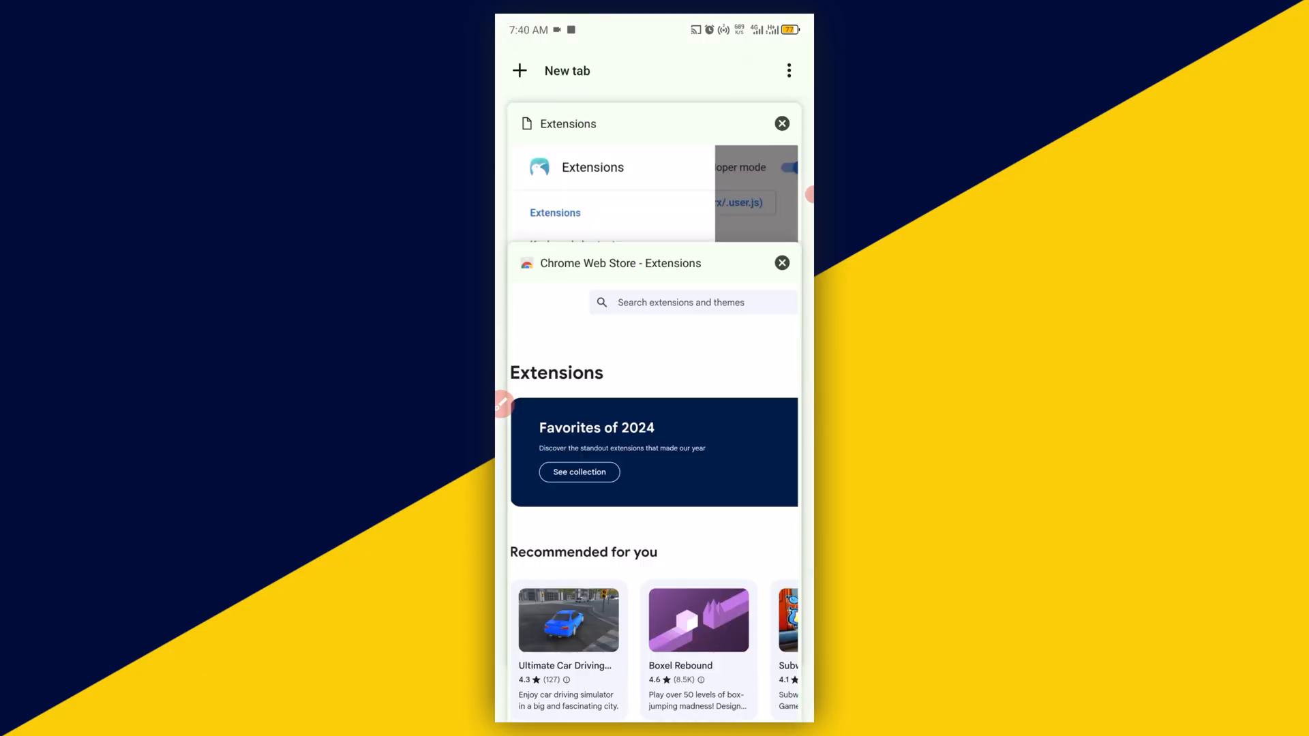